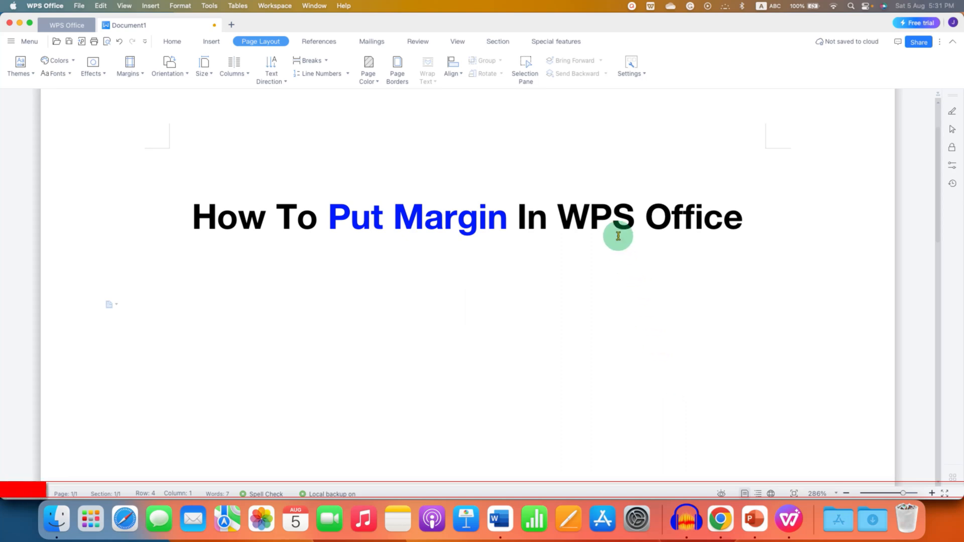
mouse_move(418, 269)
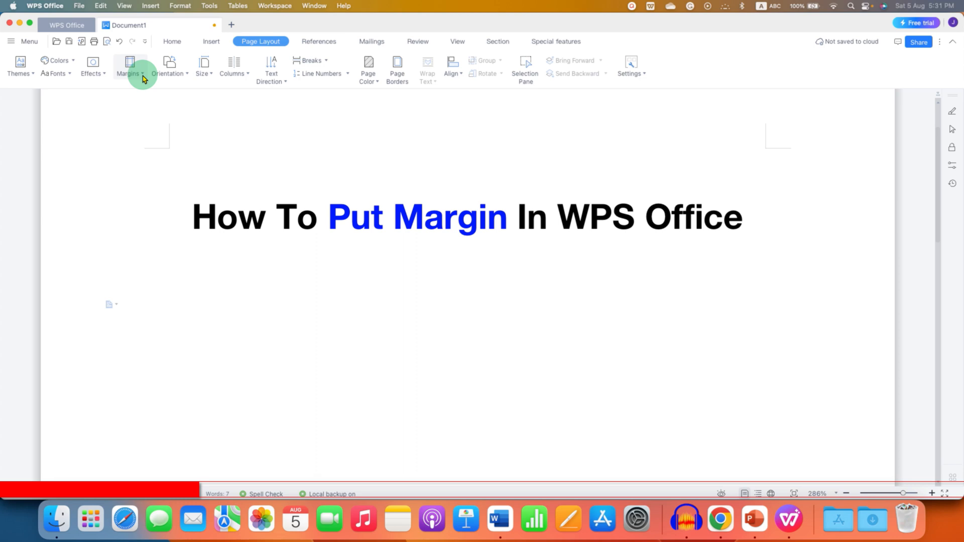
mouse_move(128, 68)
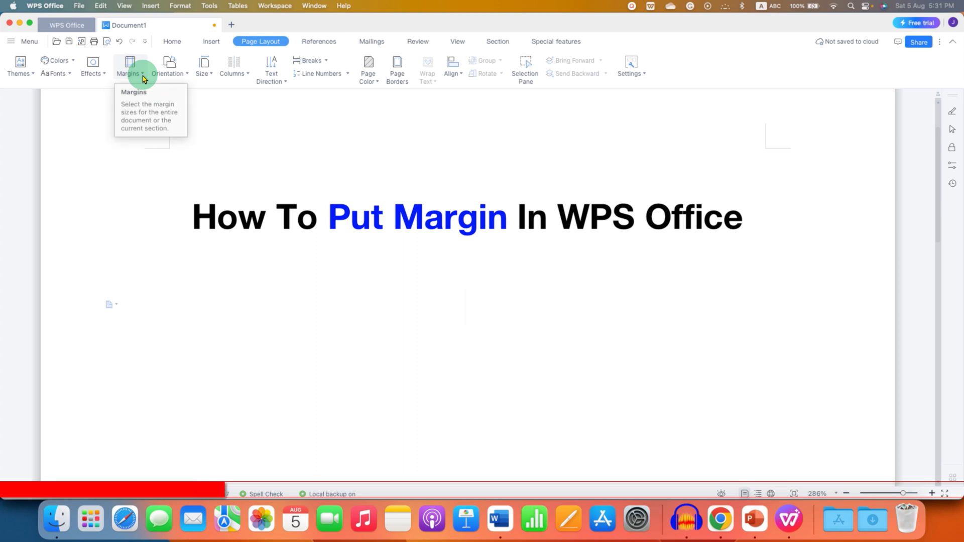
Step: Show the Margins preset list with Normal, Narrow, Moderate and Wide sizes
left_click(128, 66)
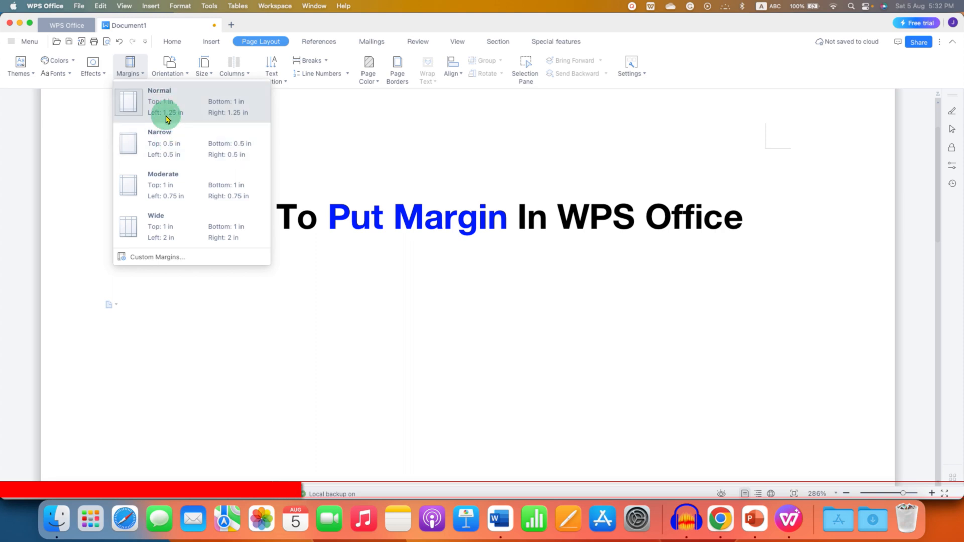
mouse_move(157, 110)
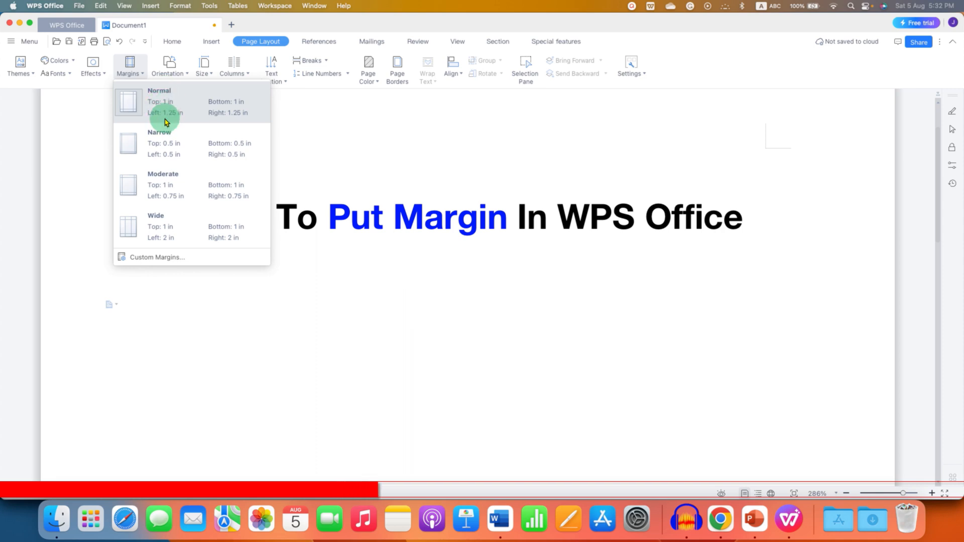
mouse_move(177, 122)
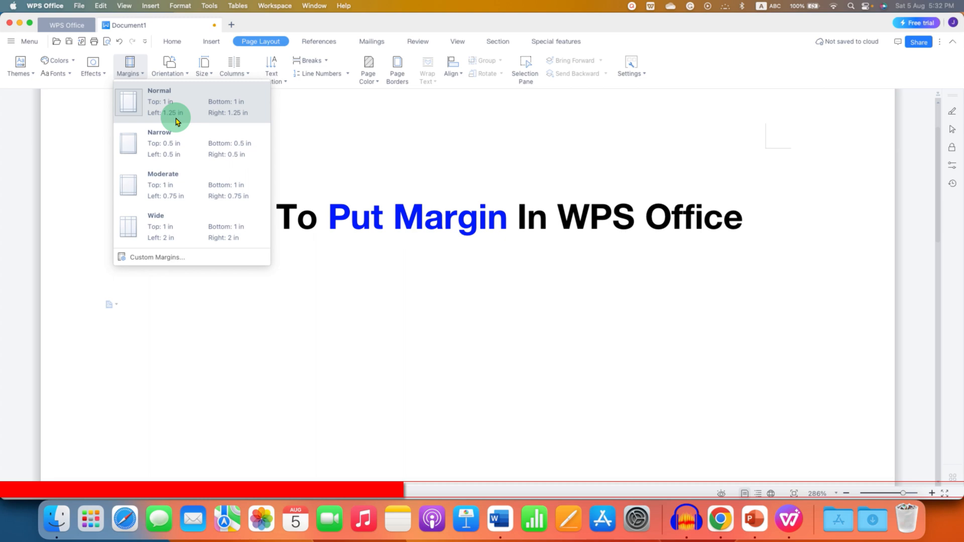
mouse_move(245, 109)
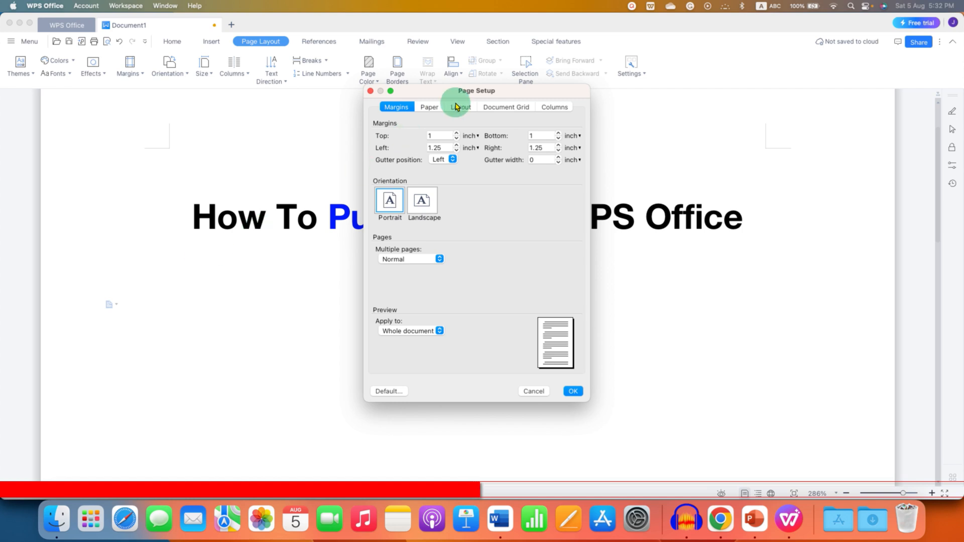
Step: In Page Setup, keep inches as the unit and enter 1 for top, bottom, left and right margins
left_click_drag(476, 91, 574, 154)
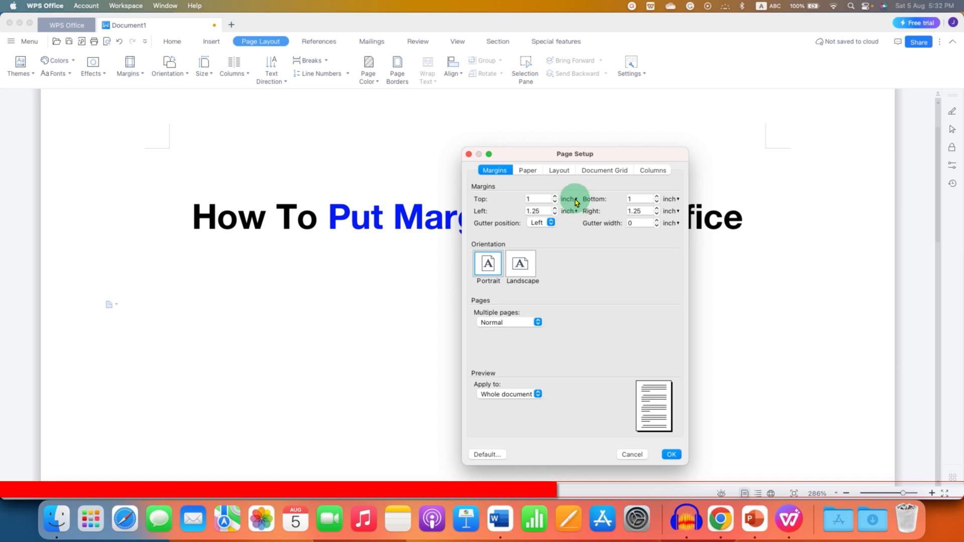
left_click(548, 210)
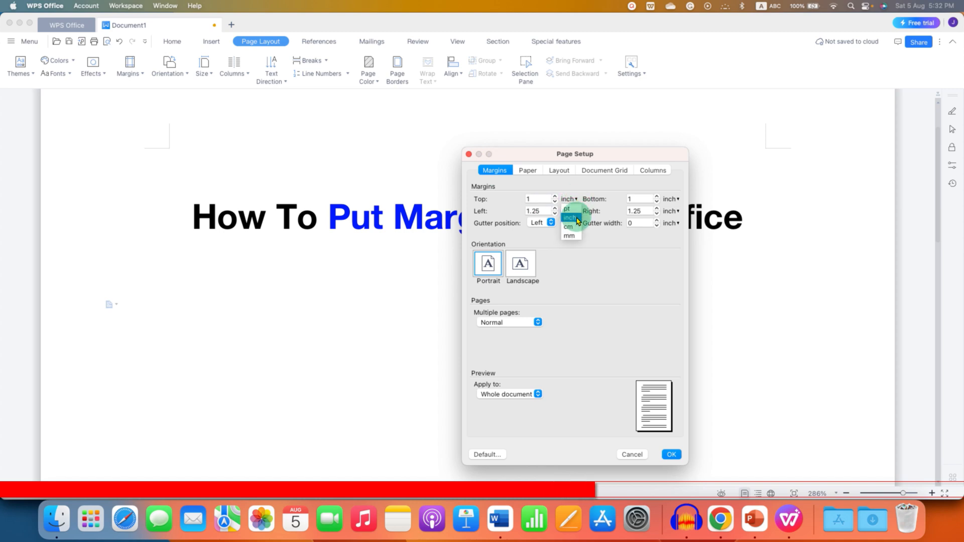
left_click(570, 217)
type("1")
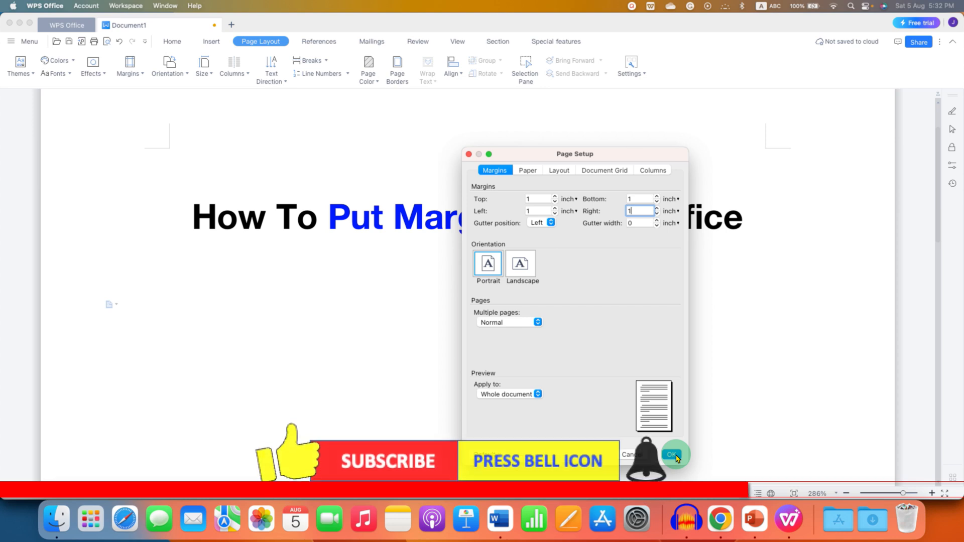
Step: Confirm the 1-inch margins and return to editing the document body
left_click(671, 454)
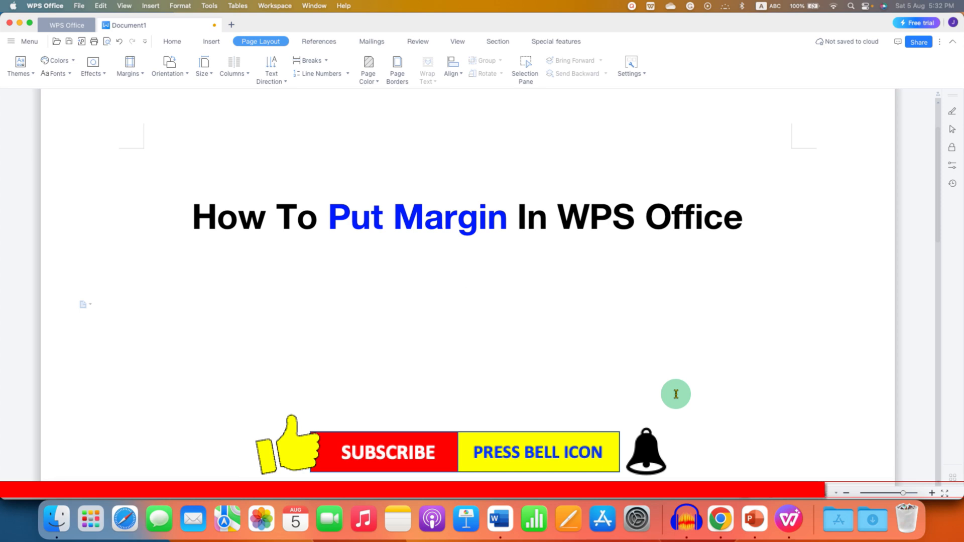
left_click(466, 307)
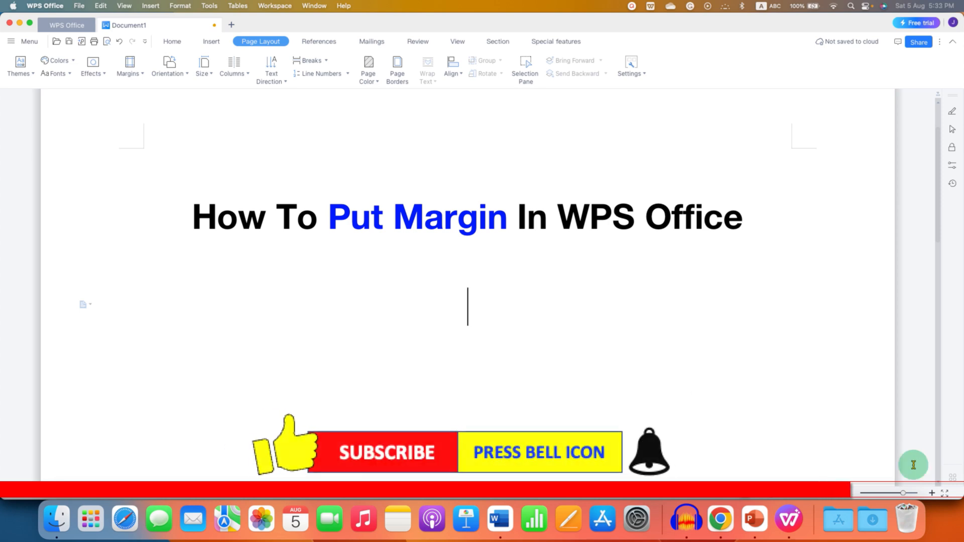